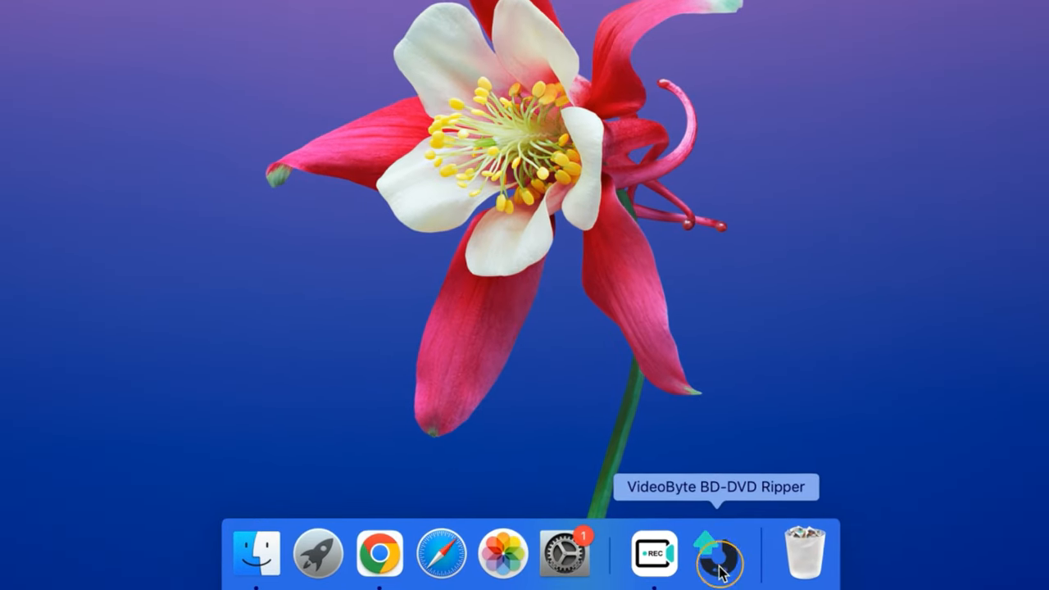
Launch VideoByte BD-DVD Ripper from the Dock to reach its Blu-ray loading options
left_click(717, 554)
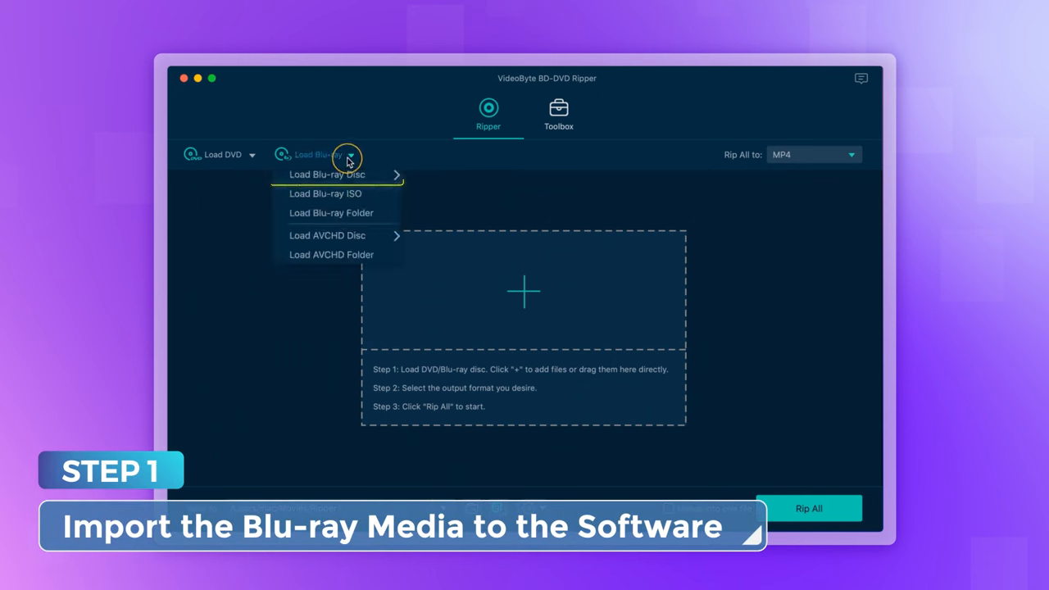
left_click(327, 174)
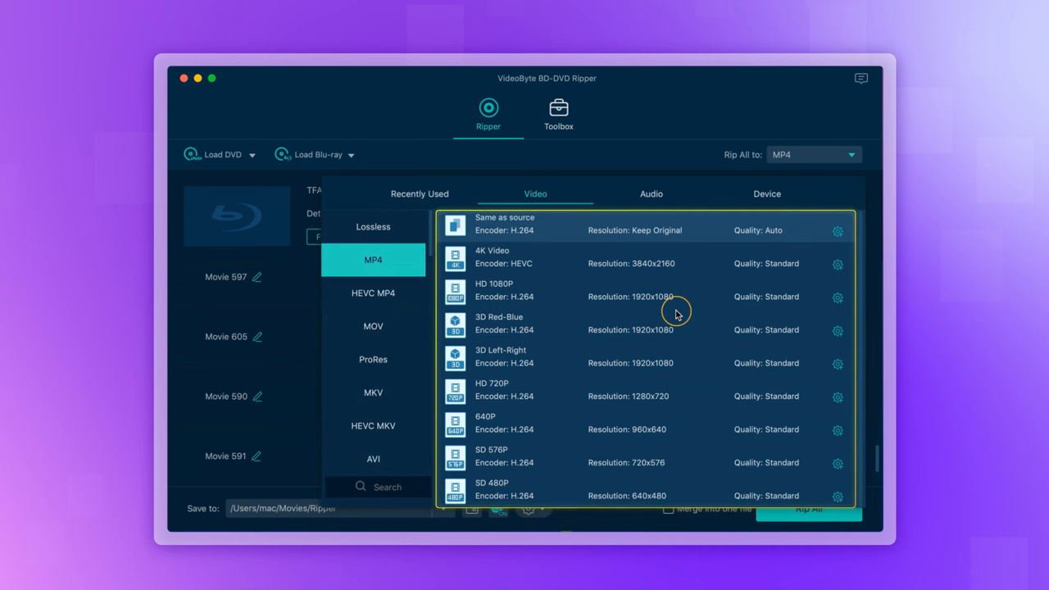
mouse_move(703, 230)
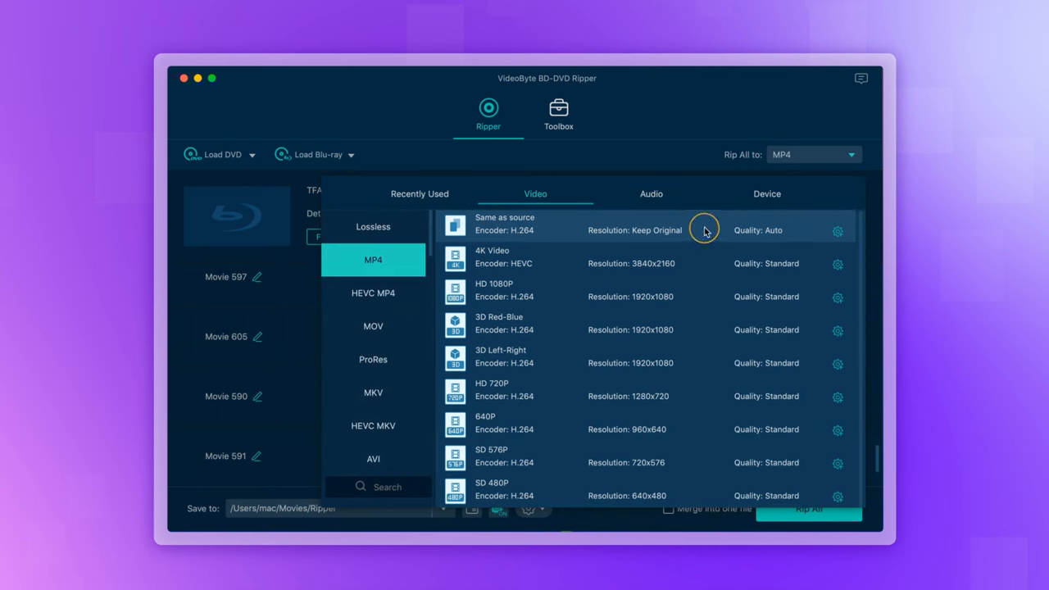
Choose MP4 'Same as source' as the Rip All output format
left_click(703, 229)
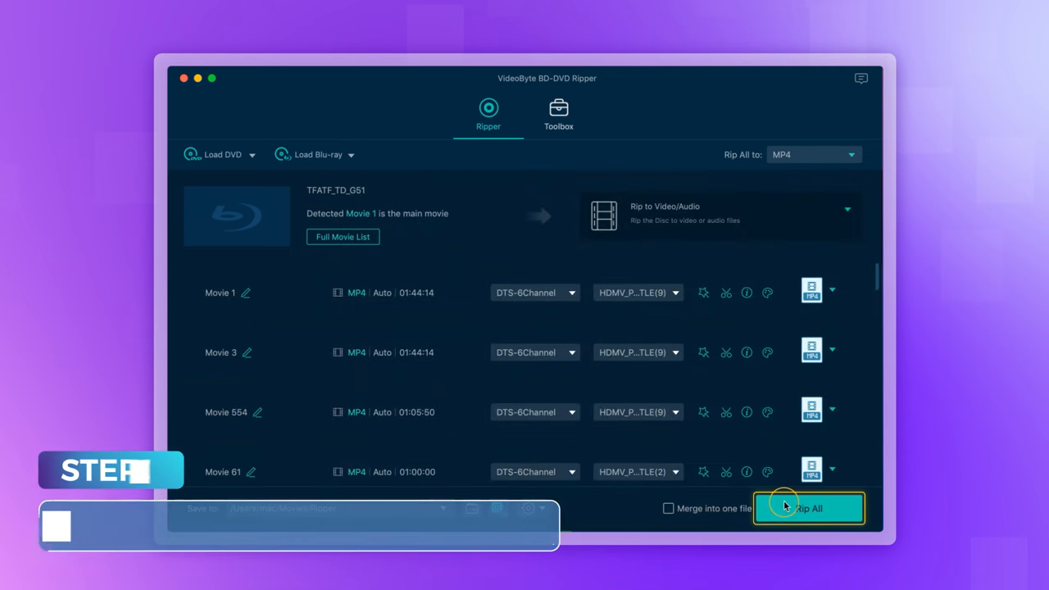
Begin ripping all movies, then compress video 2.mov to 431.71MB with Video Compressor
left_click(808, 509)
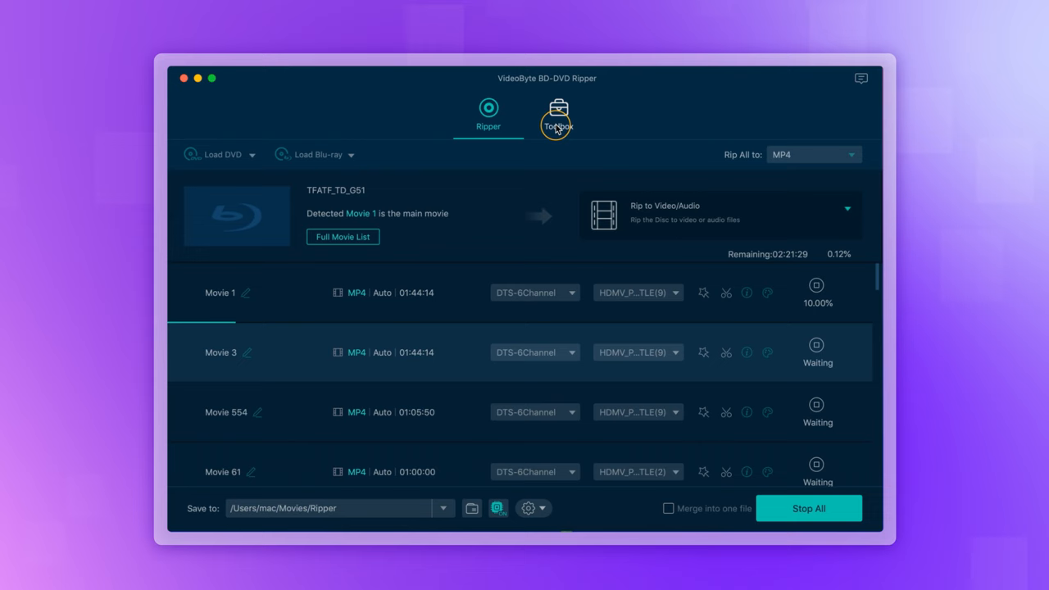
left_click(558, 115)
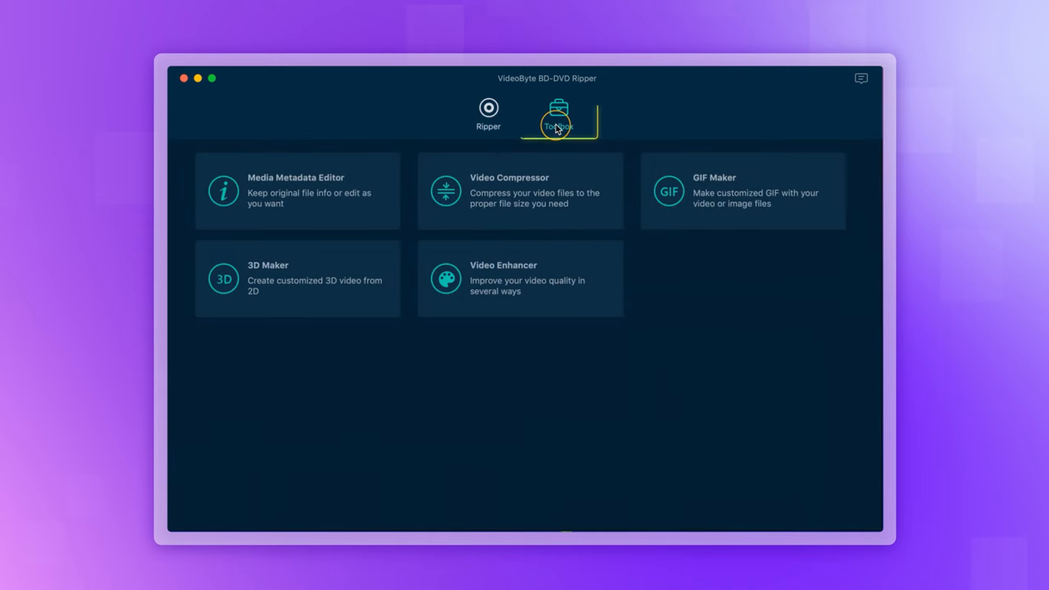
left_click(558, 113)
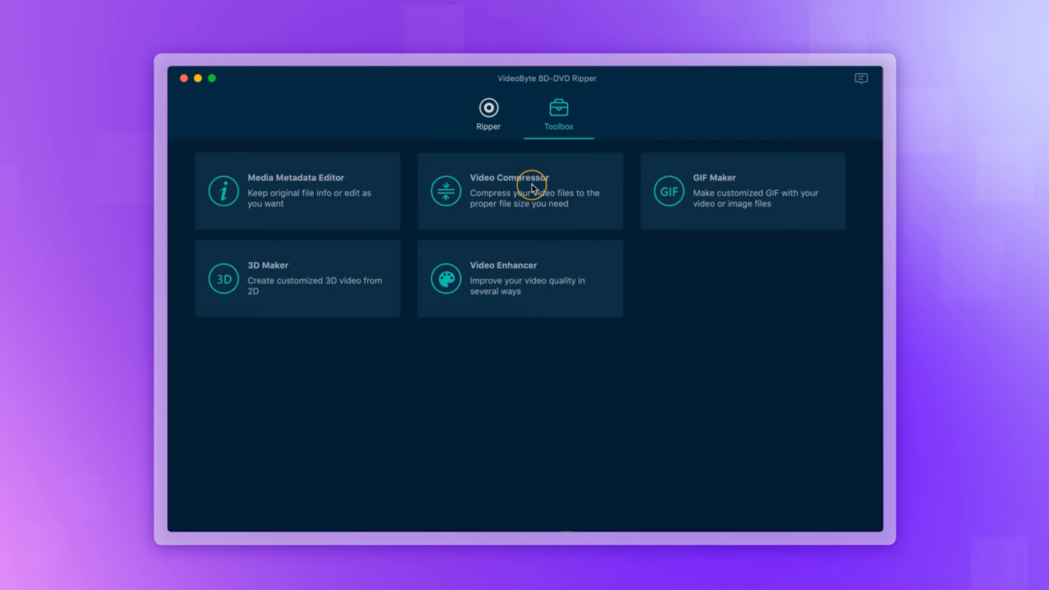
left_click(519, 190)
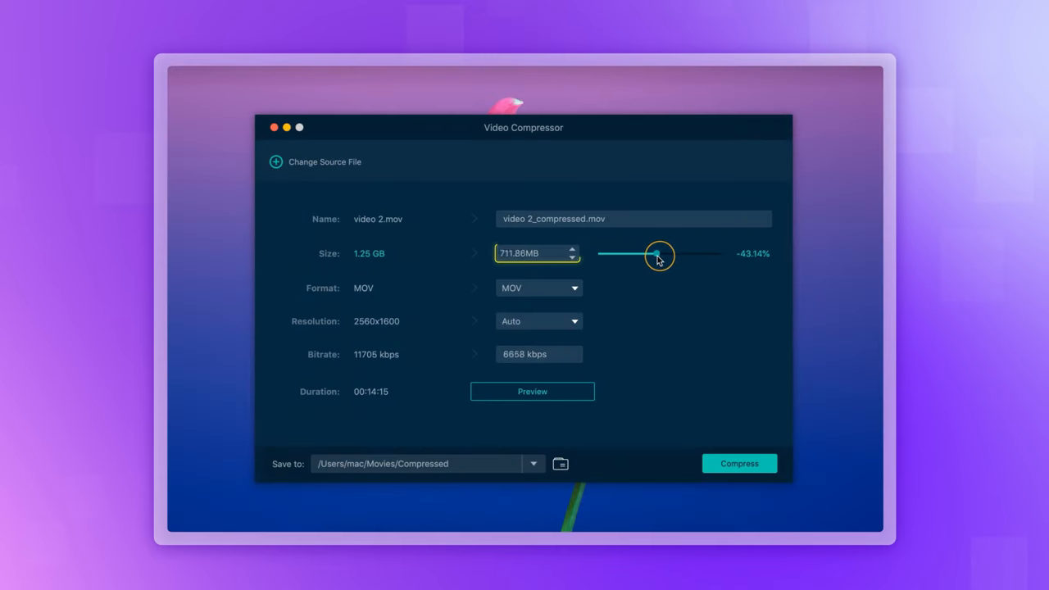
left_click_drag(656, 254, 625, 254)
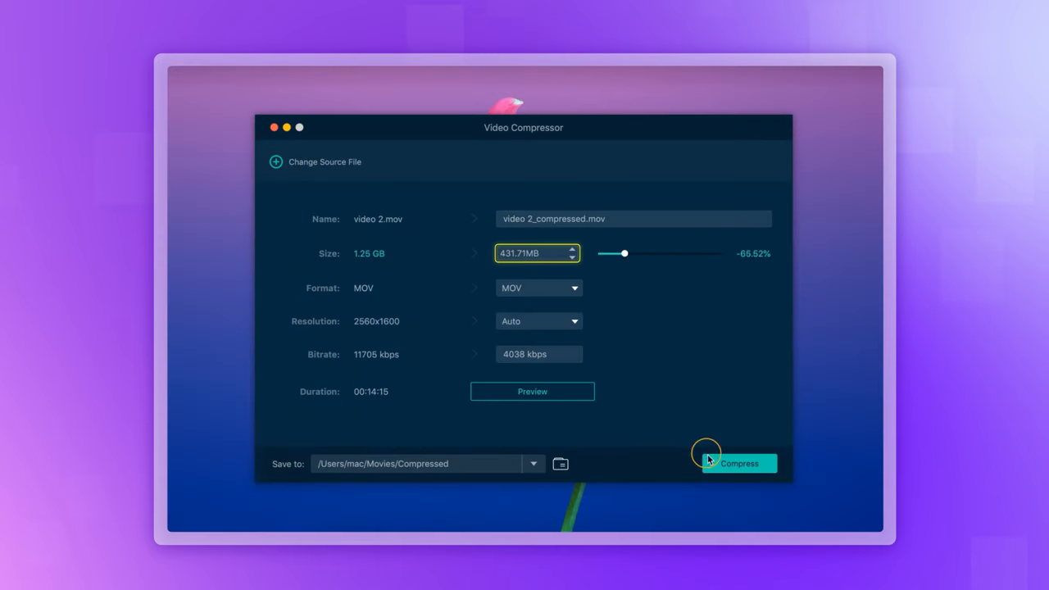
left_click(738, 463)
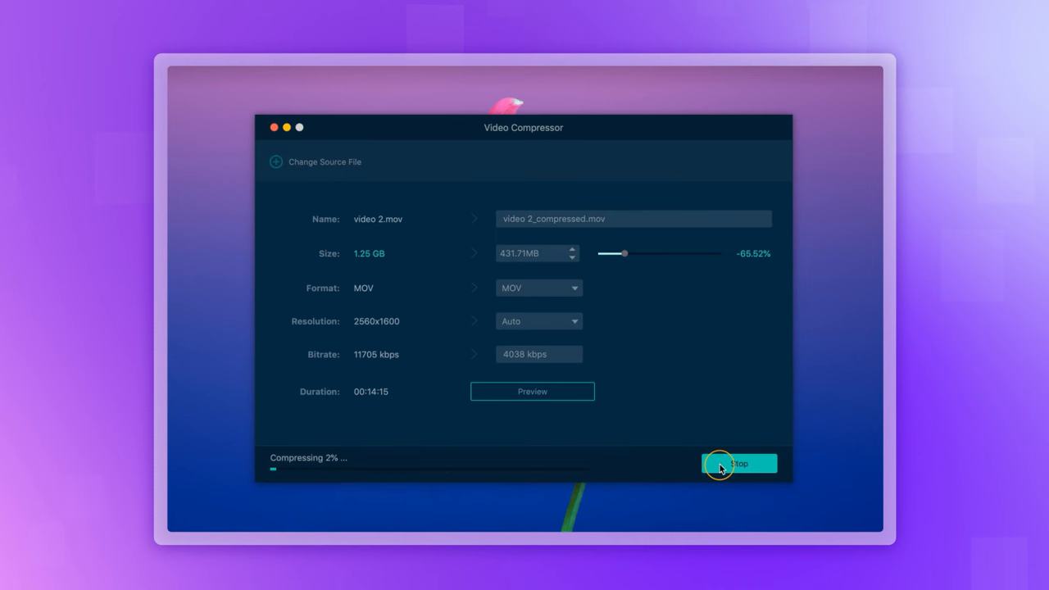